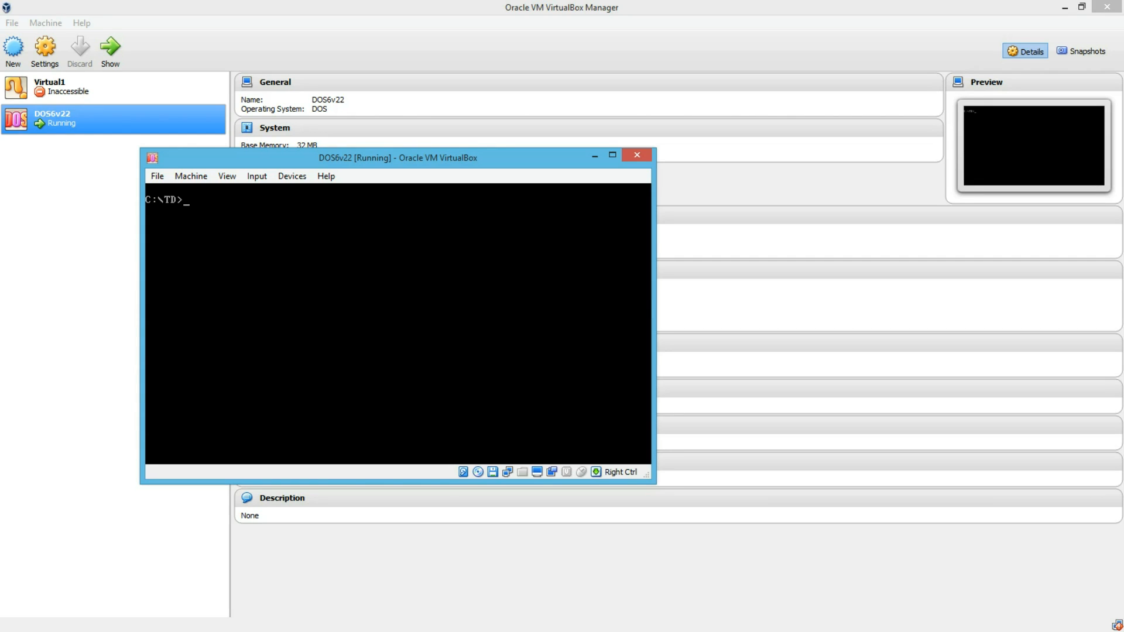
- Launch Turbo Debugger with td and set EAX to 80000000
text(td)
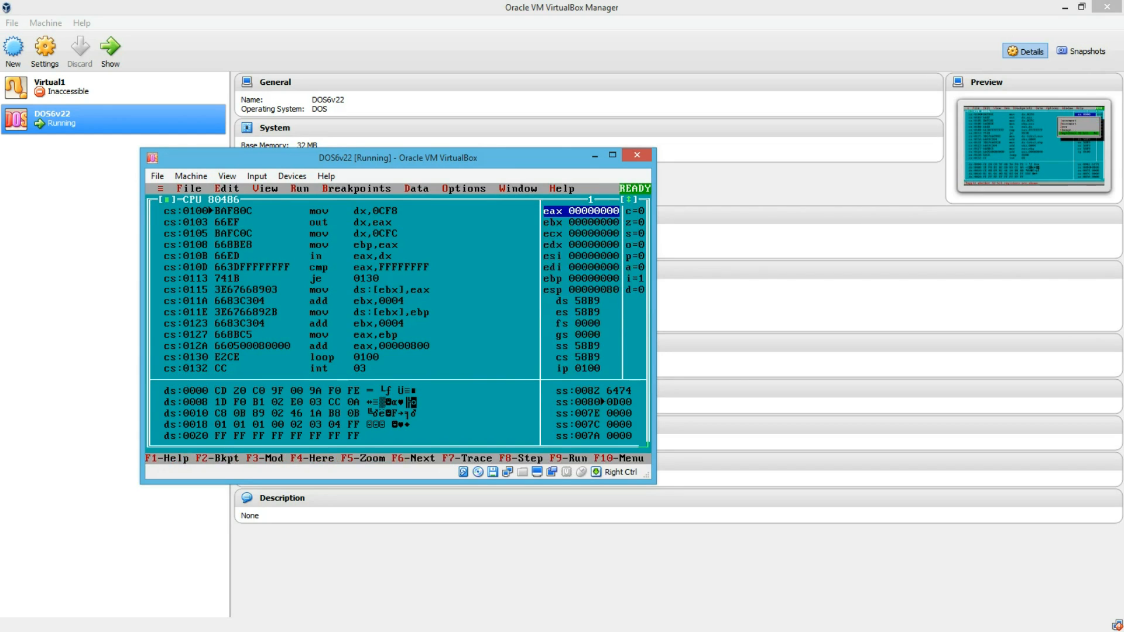
double_click(581, 211)
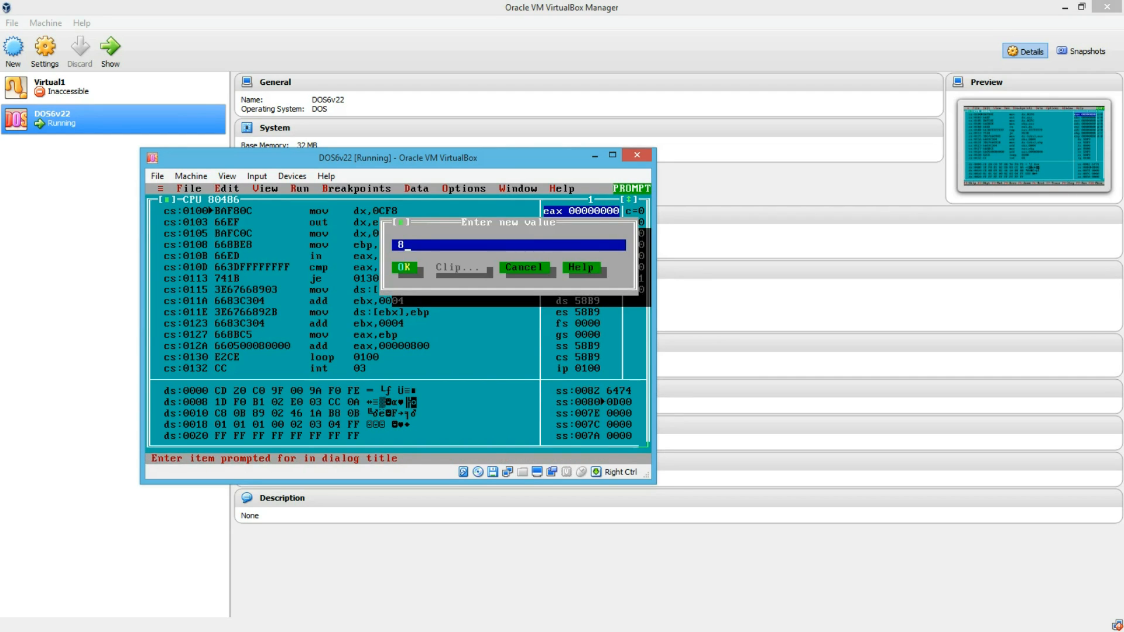
click(403, 267)
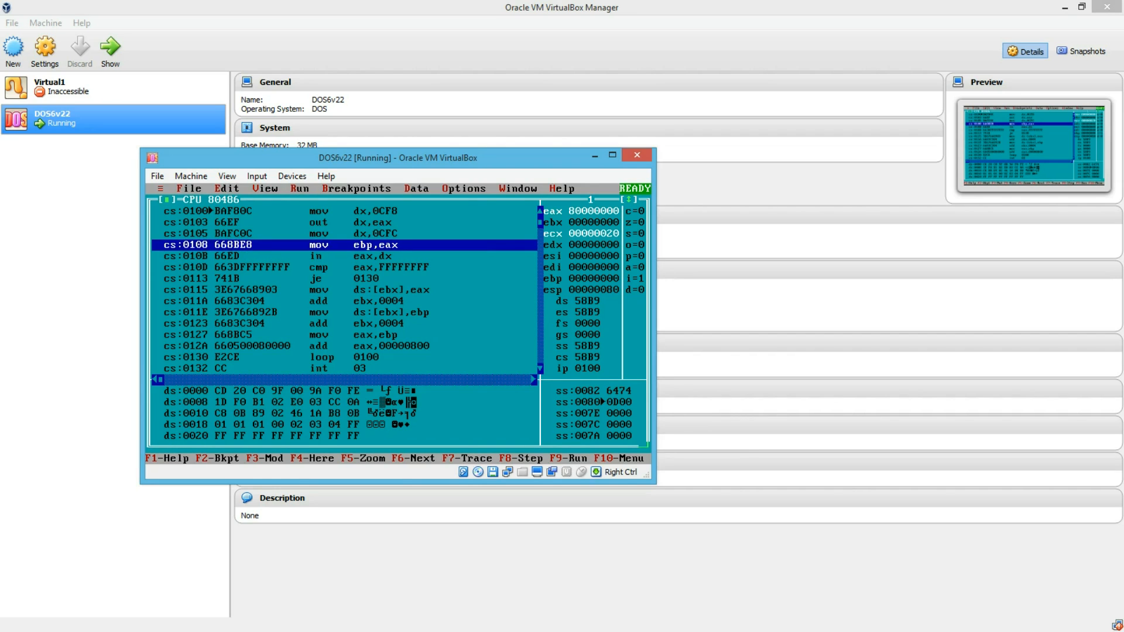
- Step over the scan routine's first two instructions with F8
key(F8)
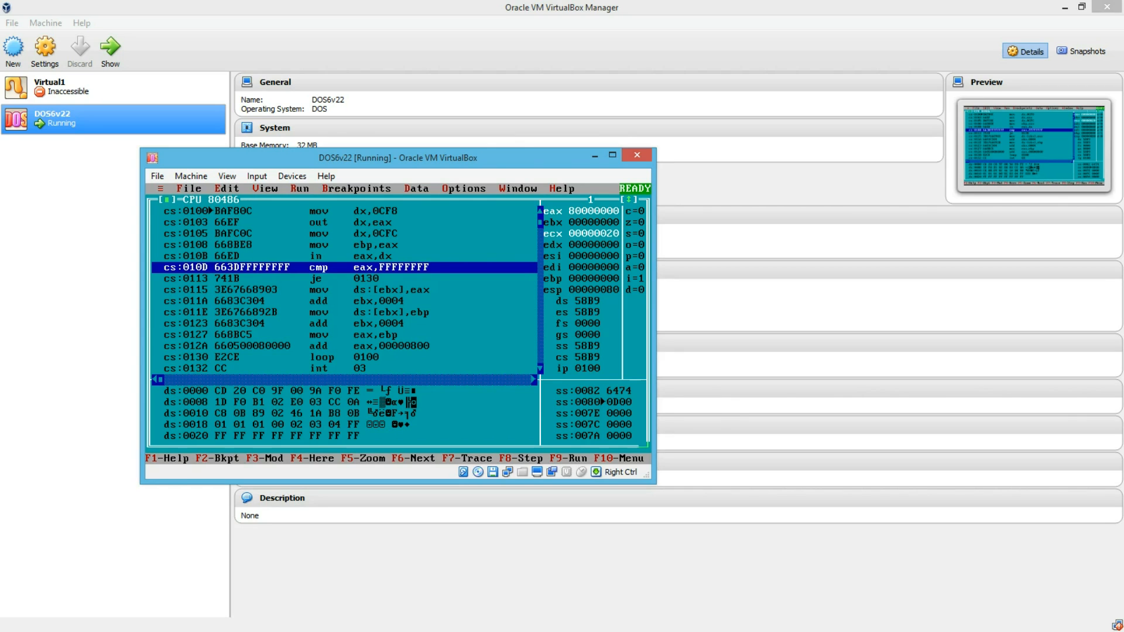
key(F8)
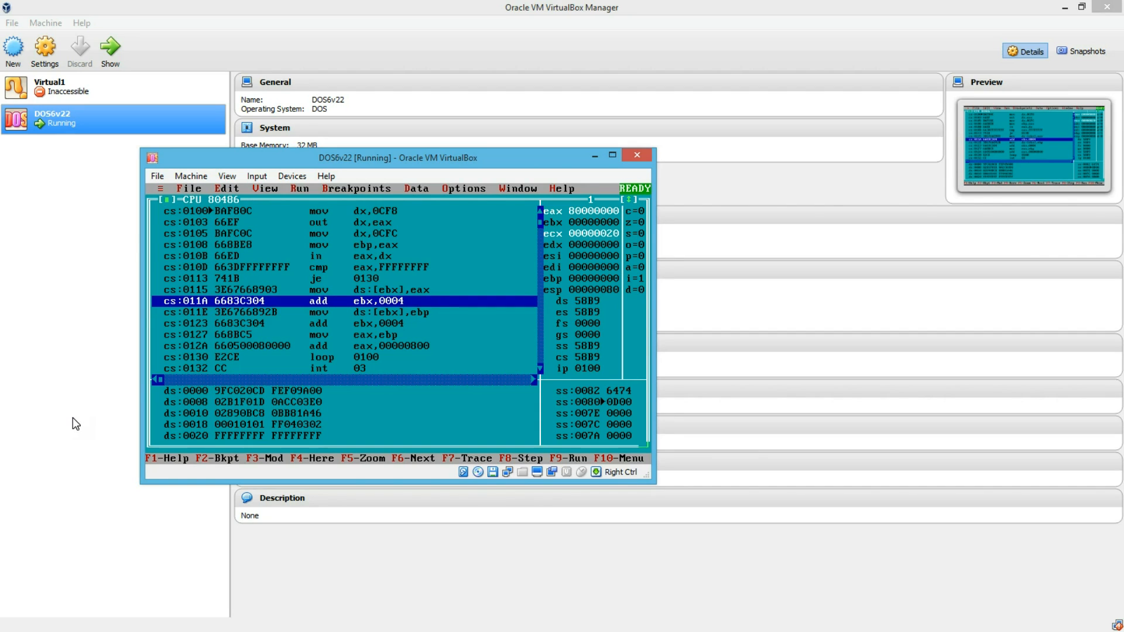
key(F8)
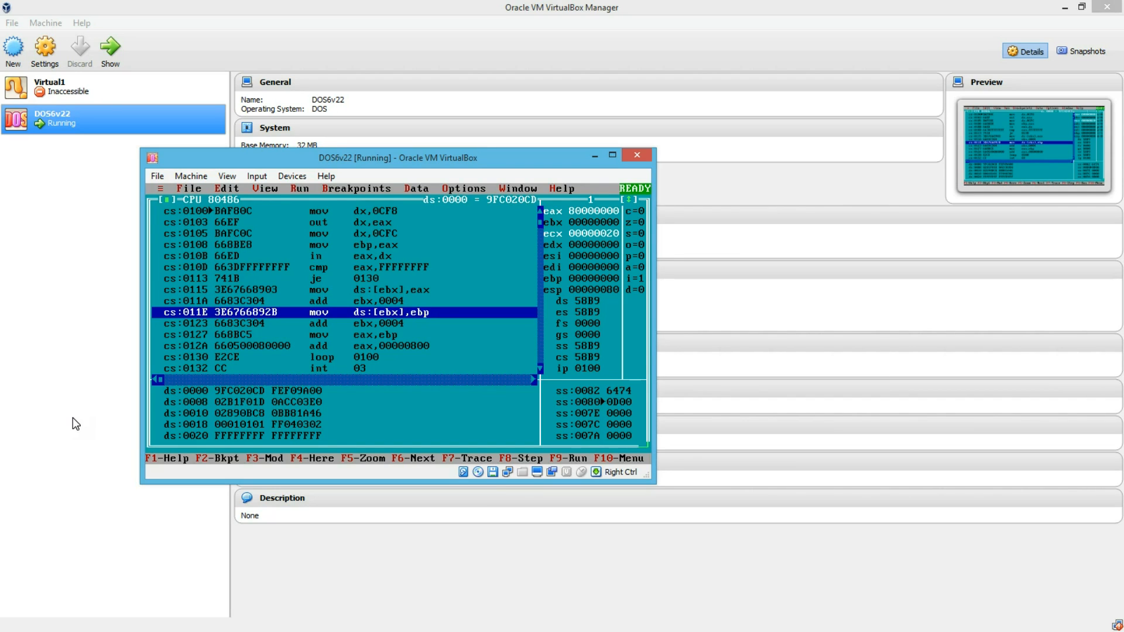
key(F8)
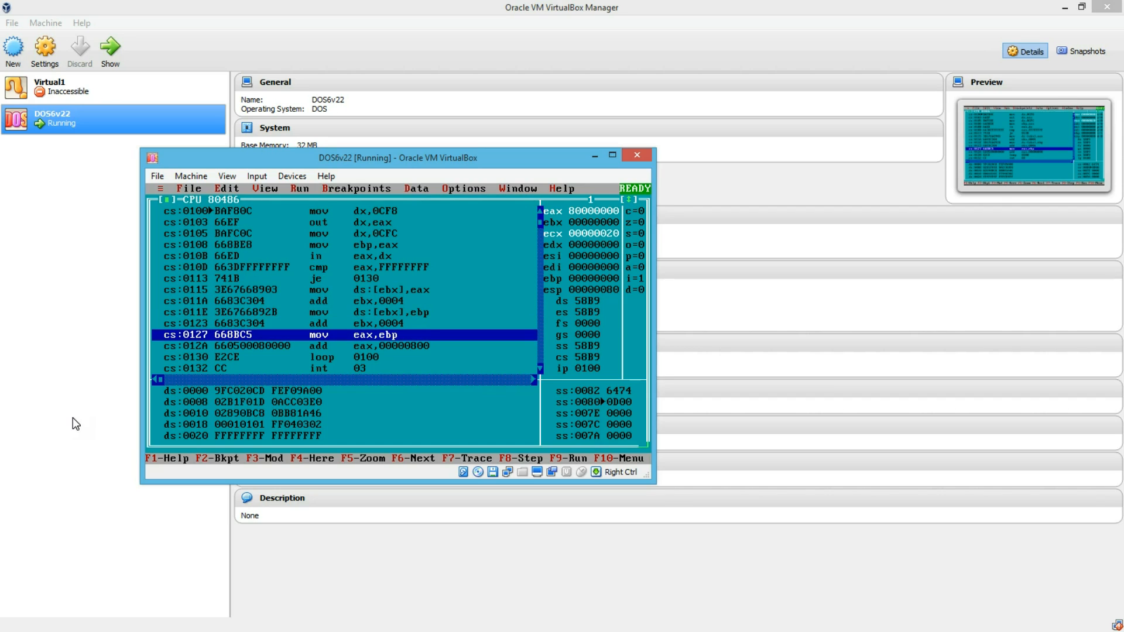
key(F8)
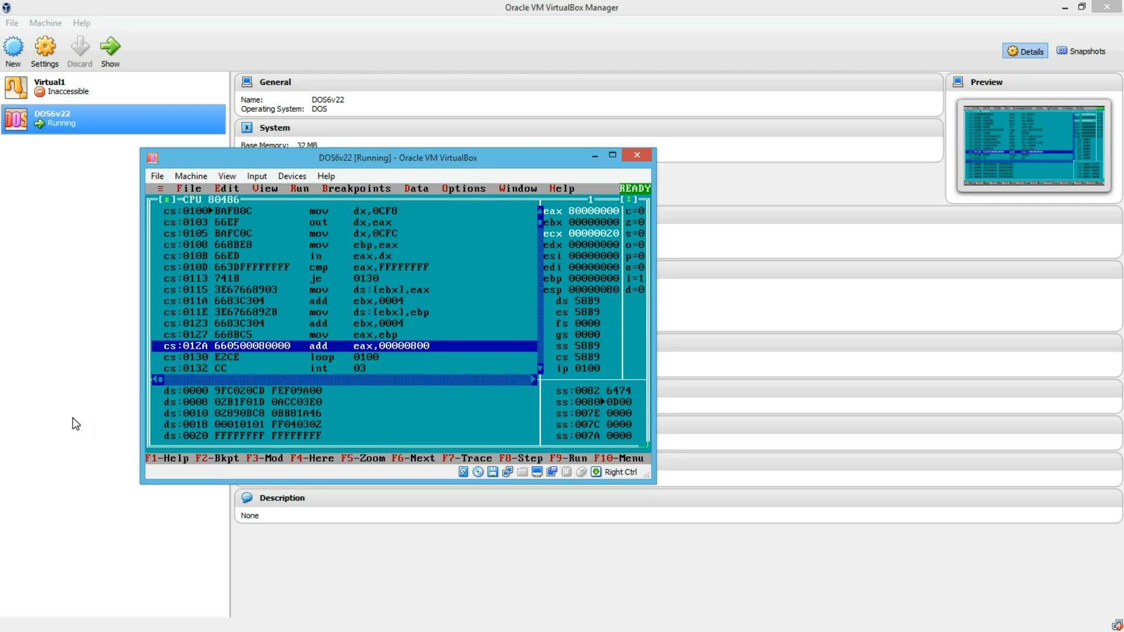
key(F8)
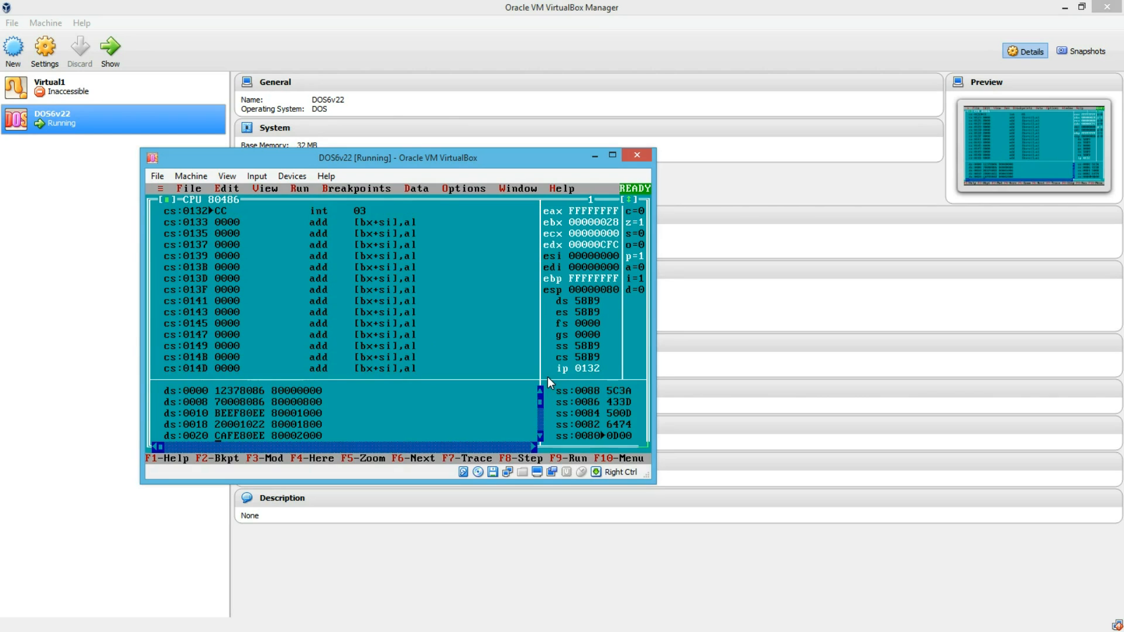
mouse_move(265, 402)
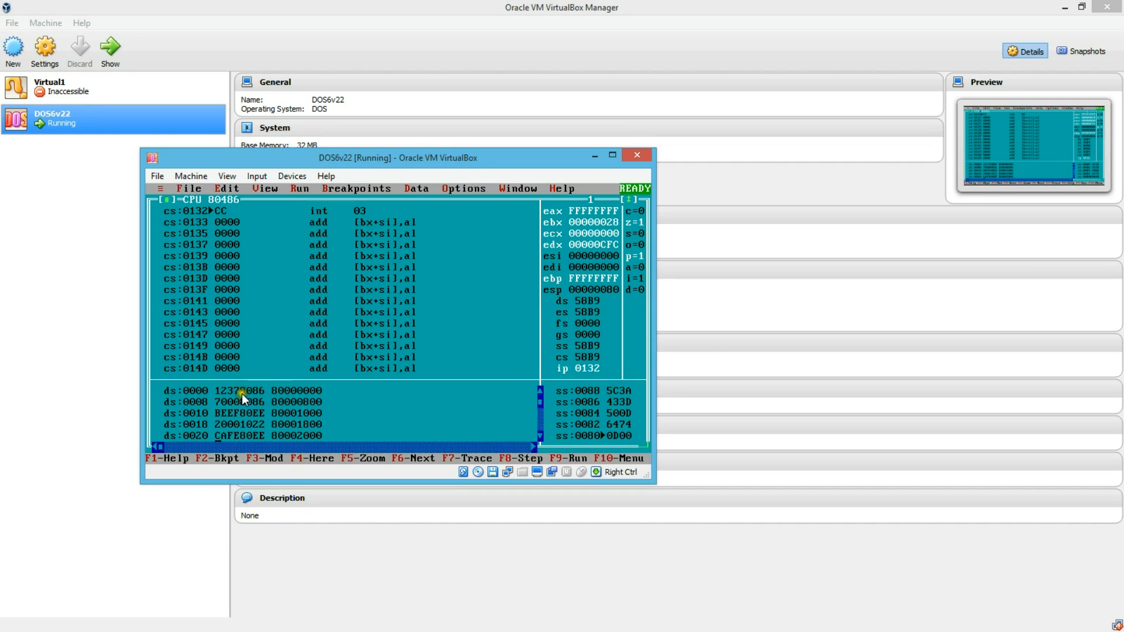
mouse_move(226, 400)
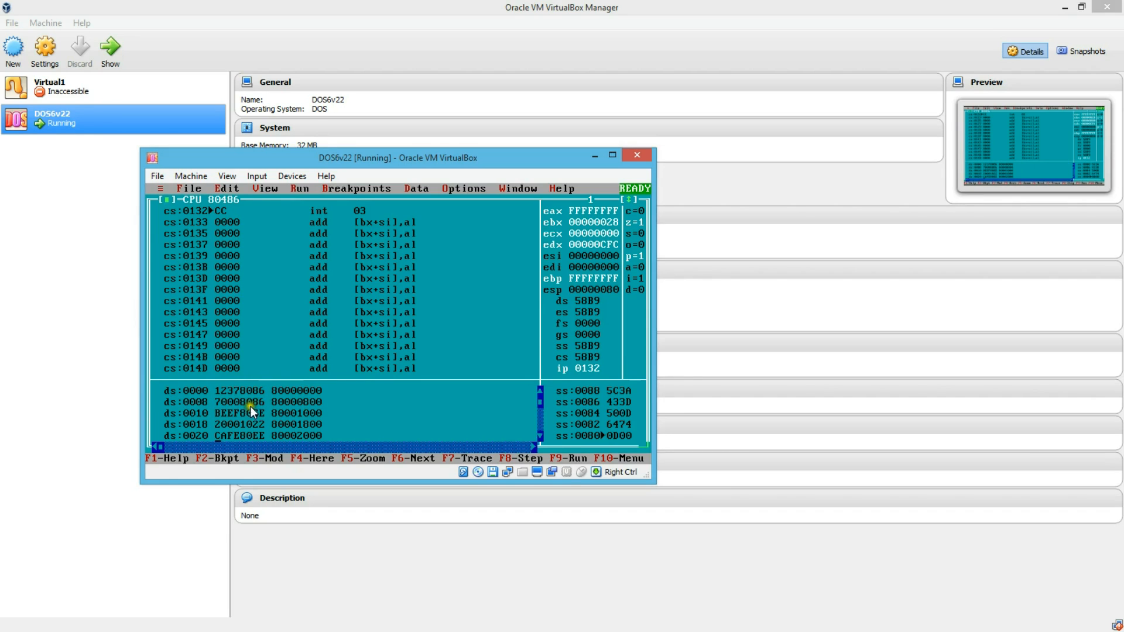
mouse_move(294, 416)
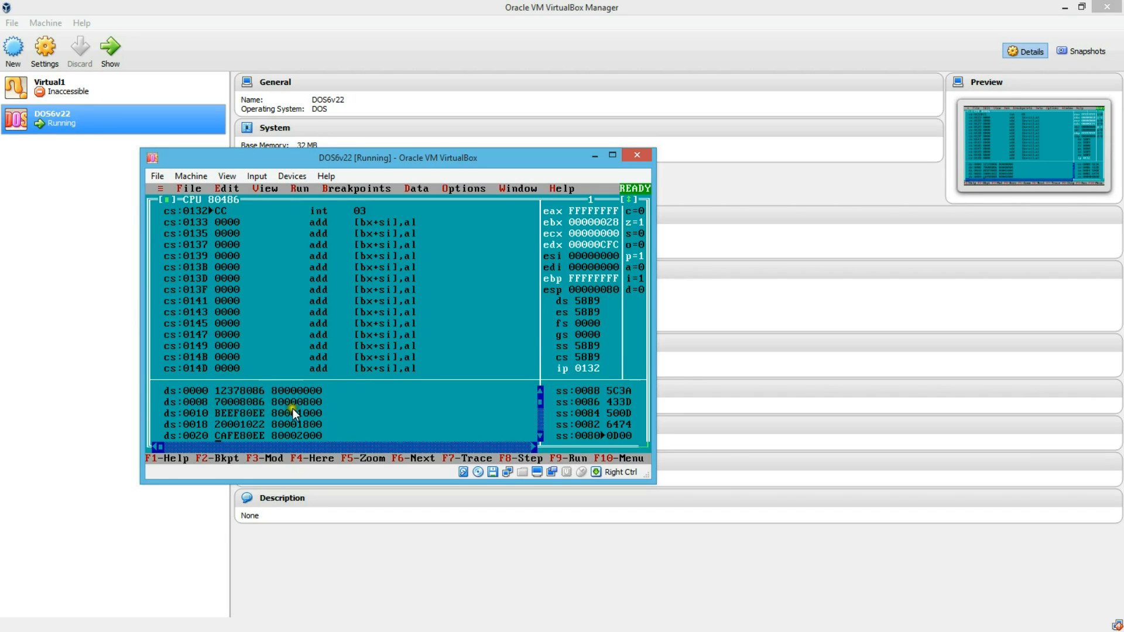
mouse_move(301, 419)
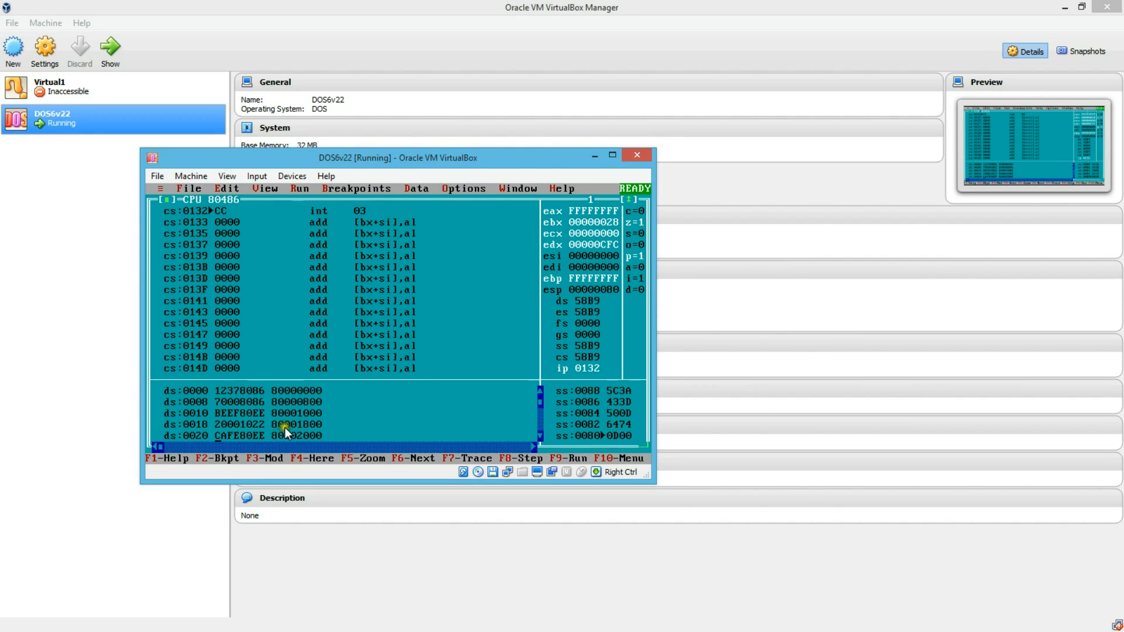
mouse_move(300, 442)
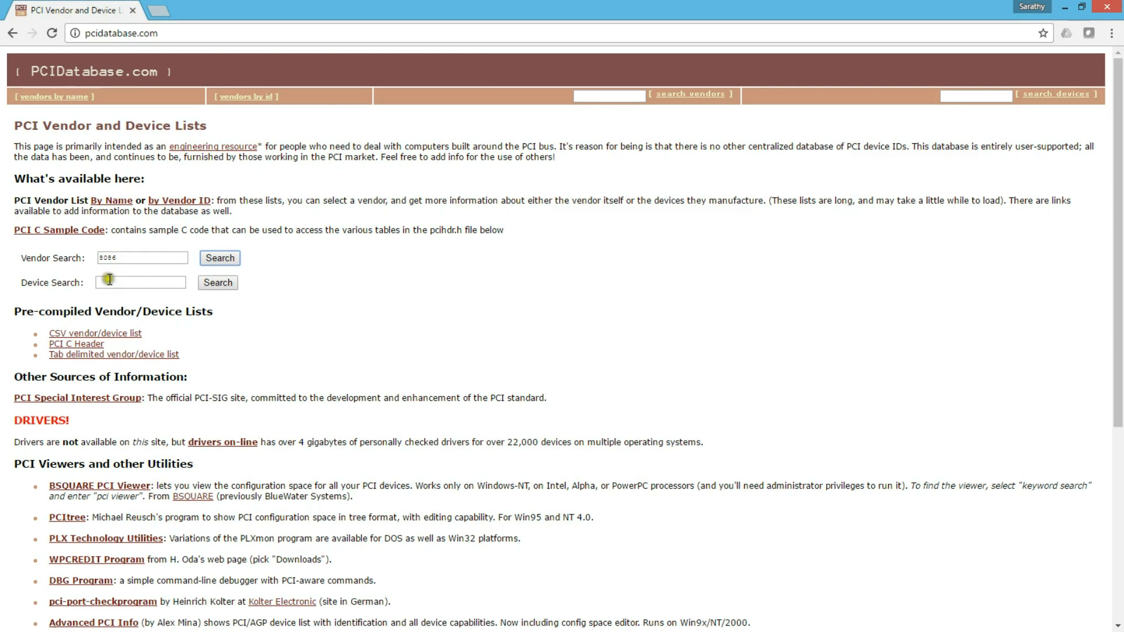
- Search PCIDatabase.com for vendor 8086 and select device 0x1237's chip number
click(220, 257)
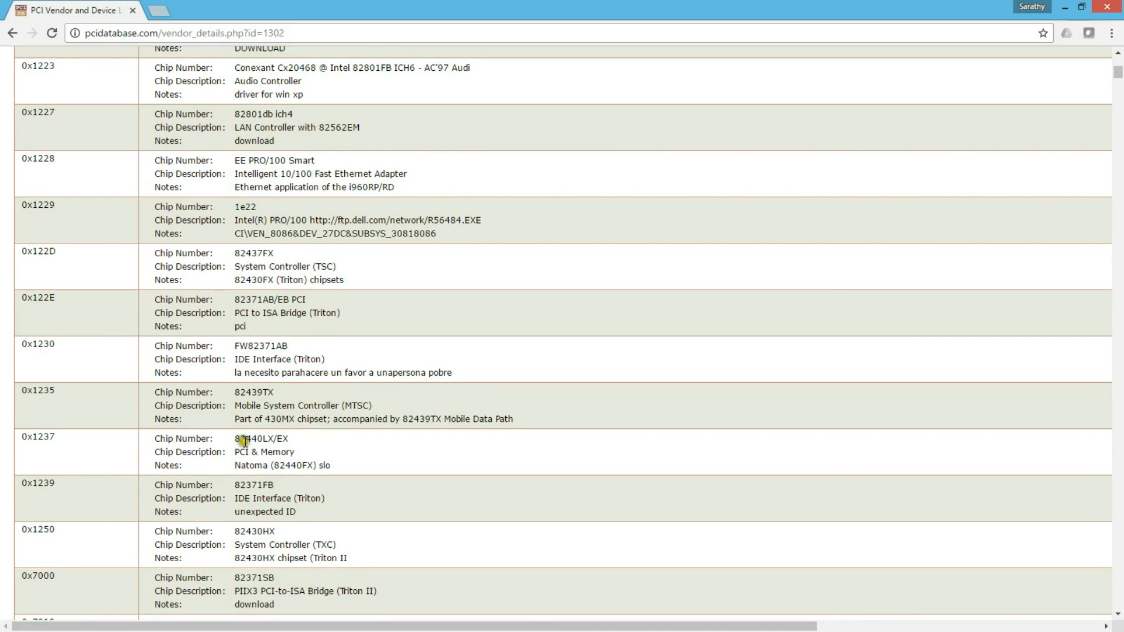
double_click(258, 438)
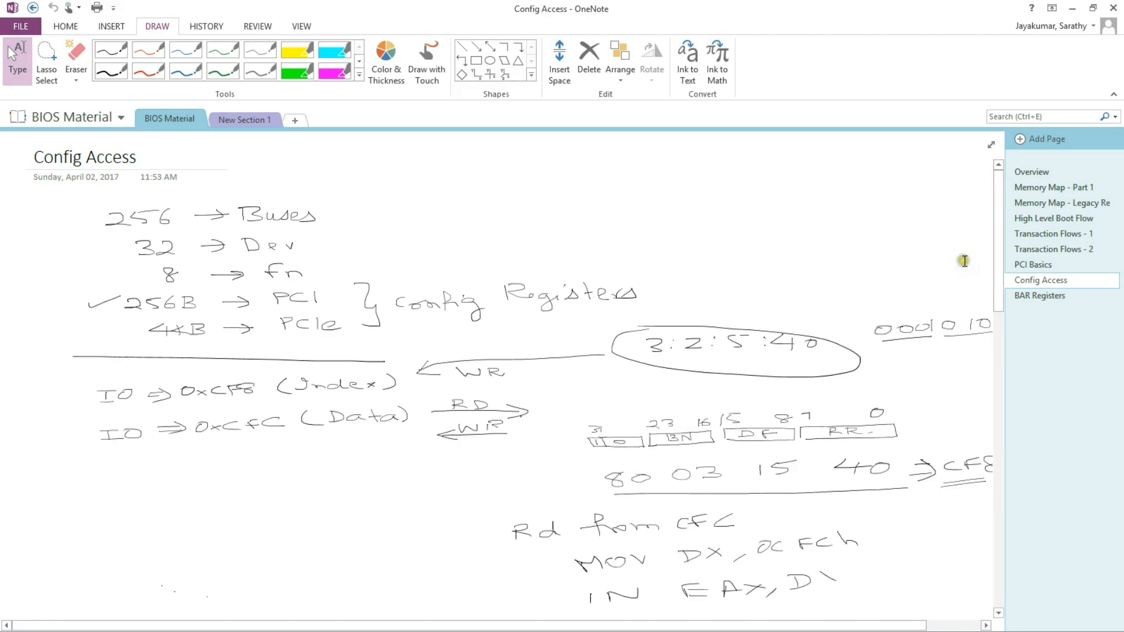
- Open the Config Access page in OneNote's BIOS Material notebook
click(1040, 295)
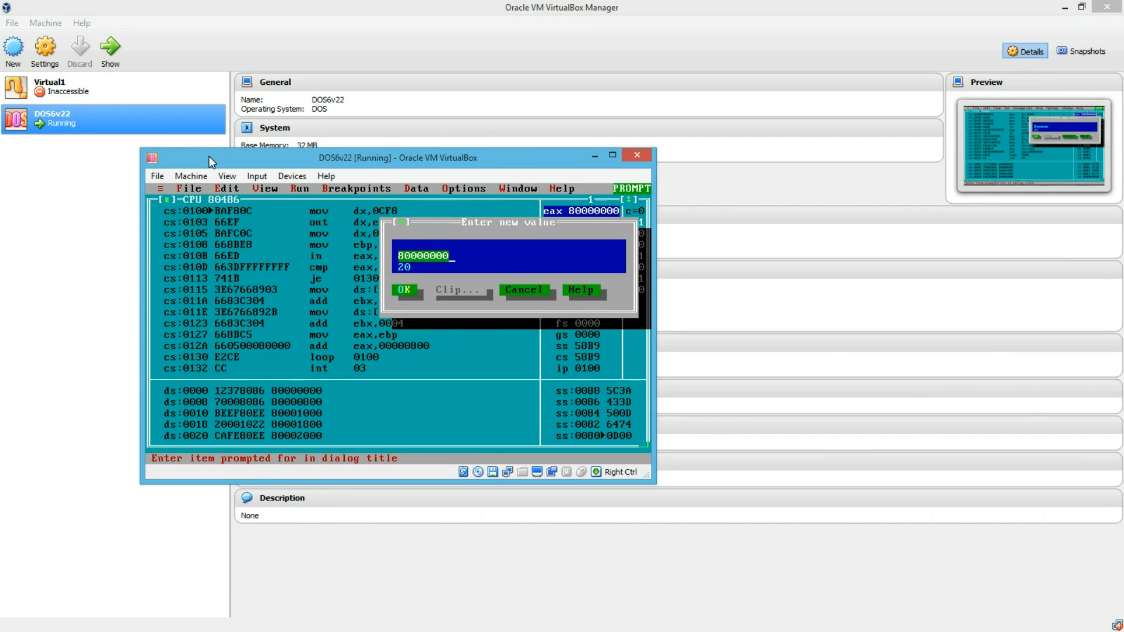
- Confirm EAX as 8000000C and re-enter the ECX loop count
click(403, 290)
text(2)
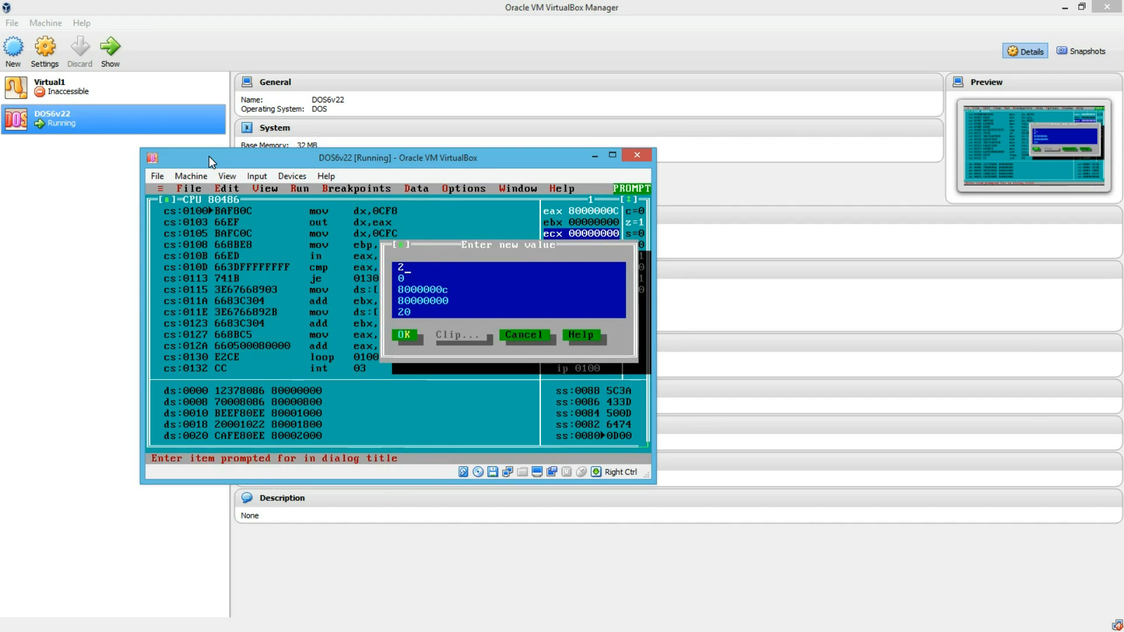
click(403, 334)
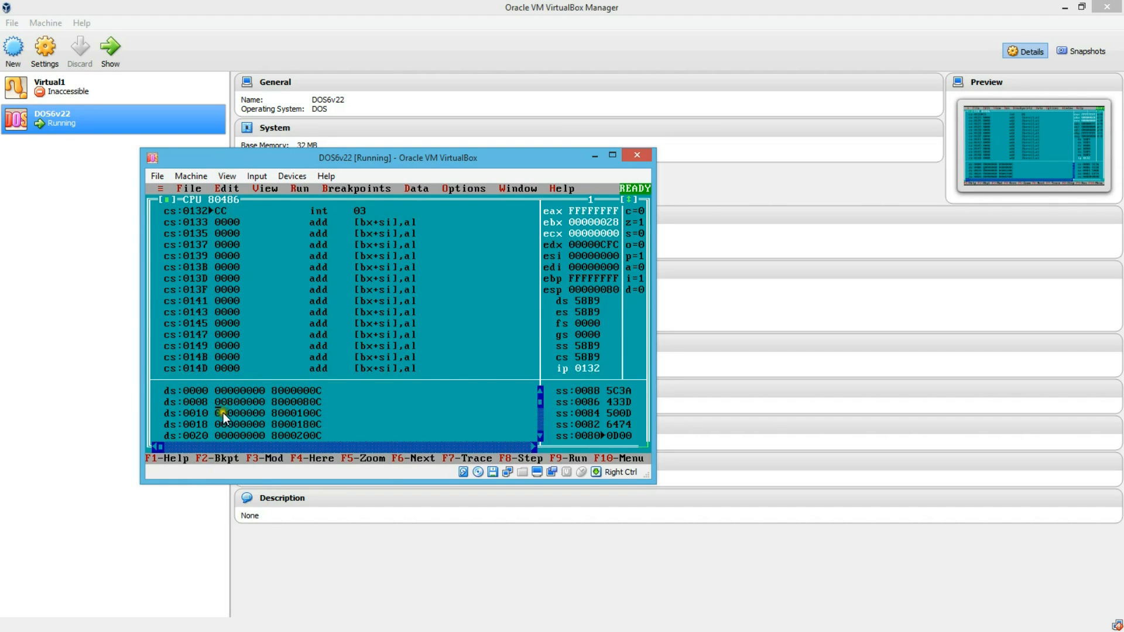
mouse_move(235, 396)
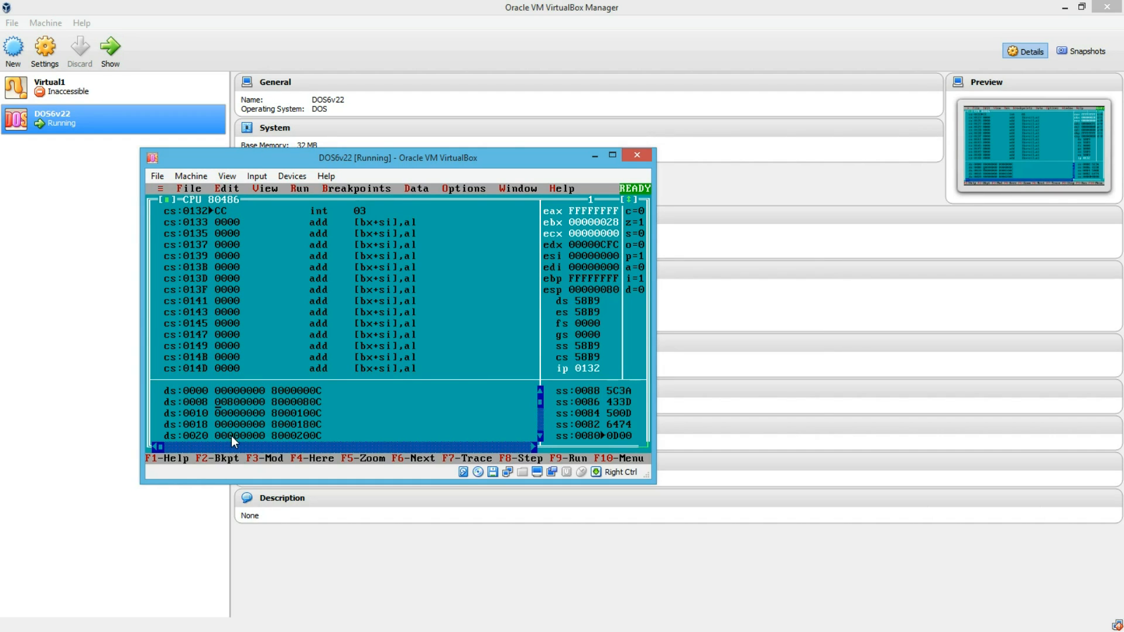
mouse_move(267, 422)
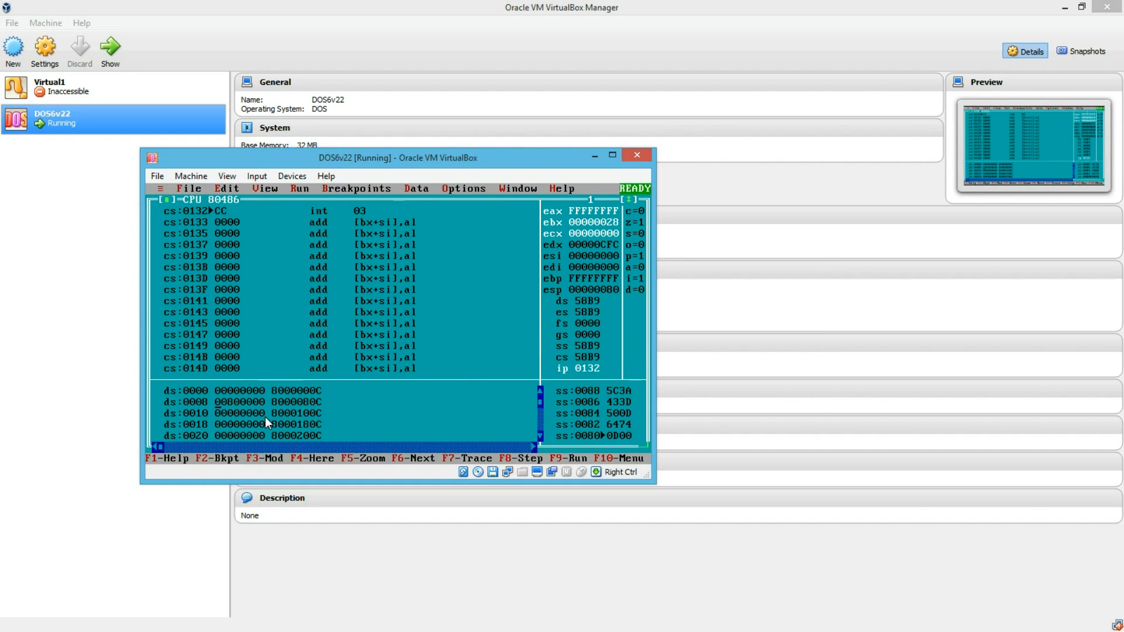